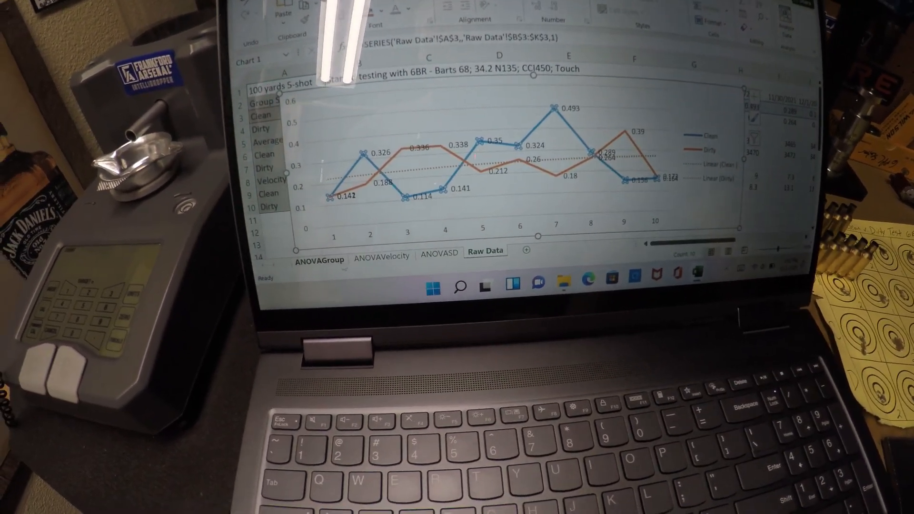
- Switch from the raw data chart to the ANOVA sheets, ending on clean-vs-dirty velocity (p=0.866)
click(319, 259)
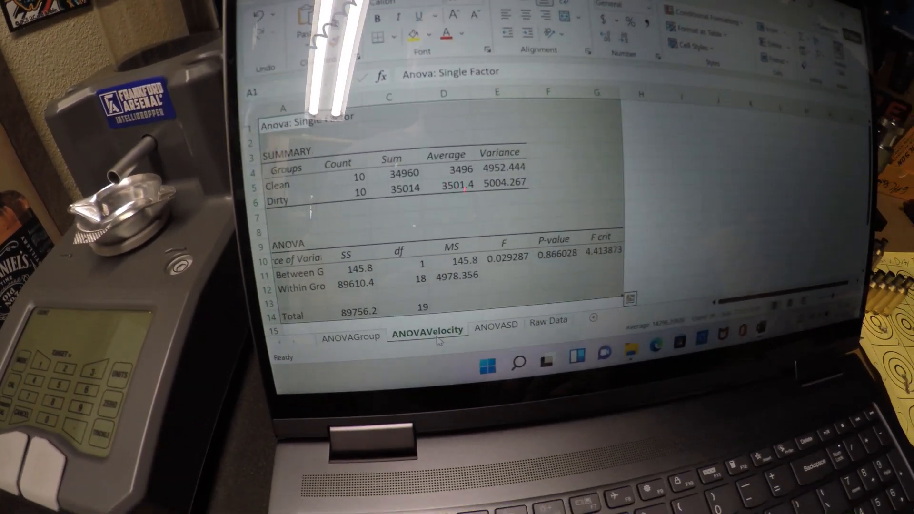
- Review the ANOVASD results (p=0.661), then return to the Raw Data chart
click(495, 324)
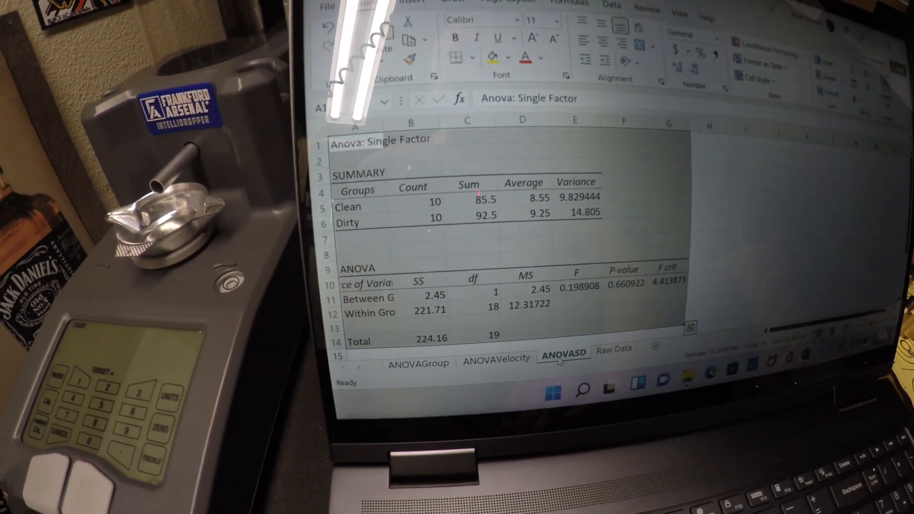
click(613, 349)
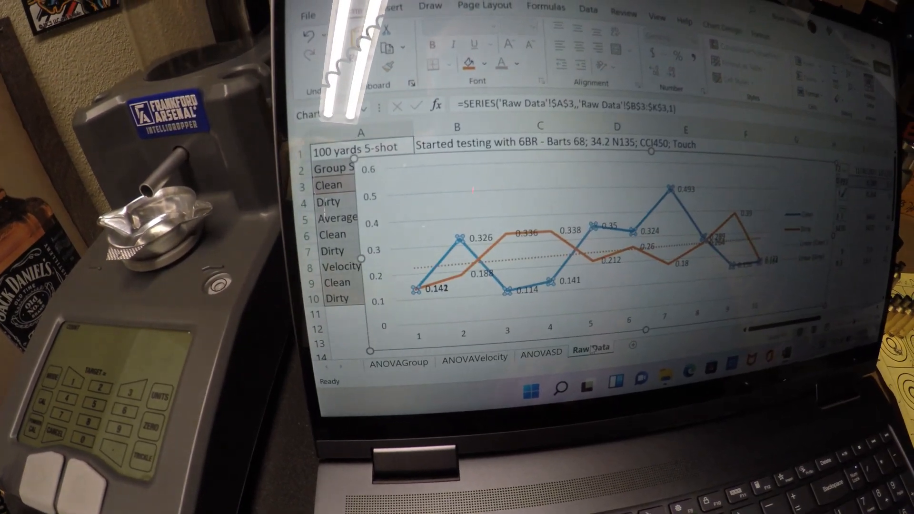